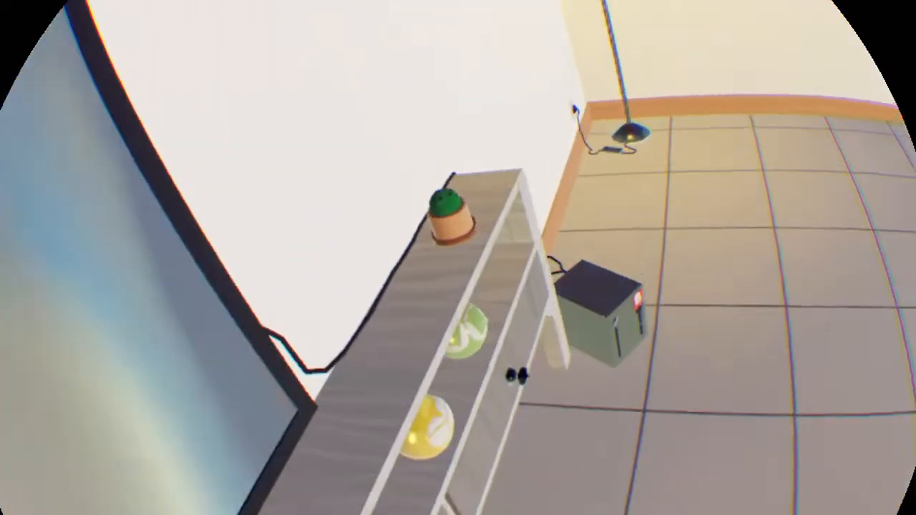
mouse_move(458, 257)
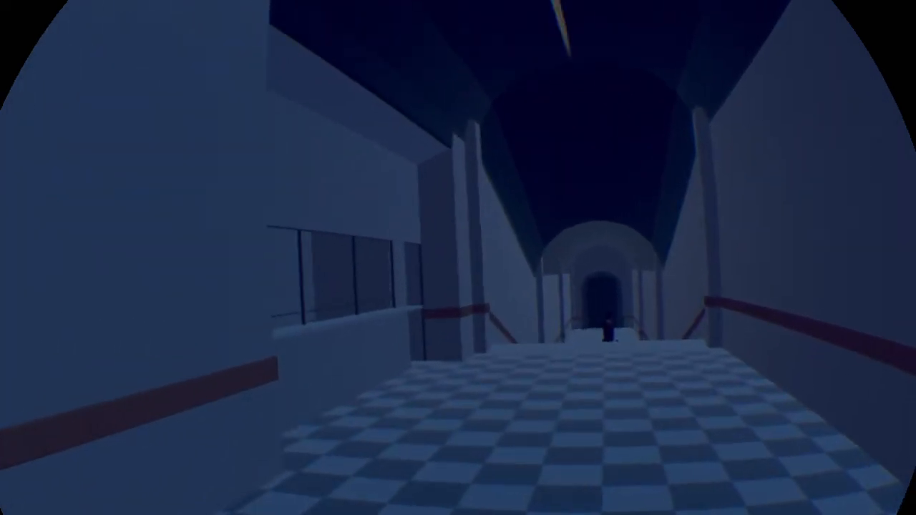
mouse_move(458, 257)
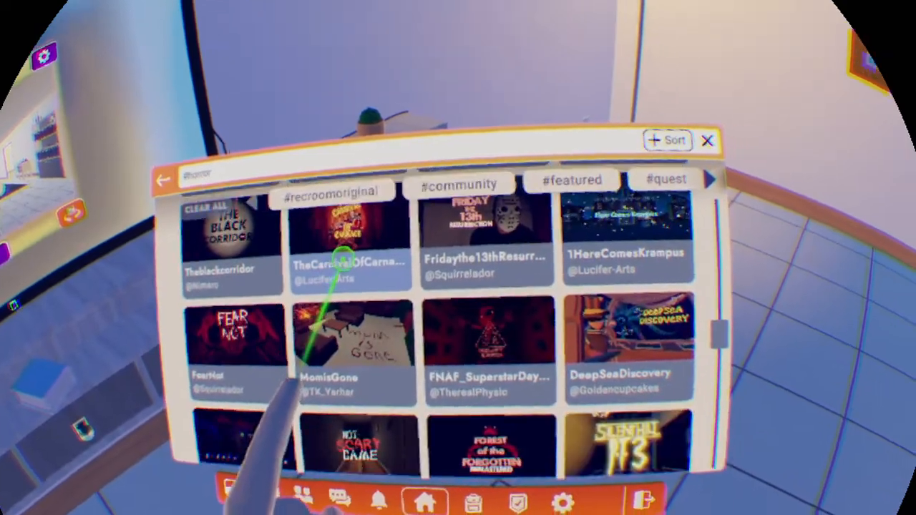
Scroll through the #horror room search results in the Rooms catalog
scroll(down, 3)
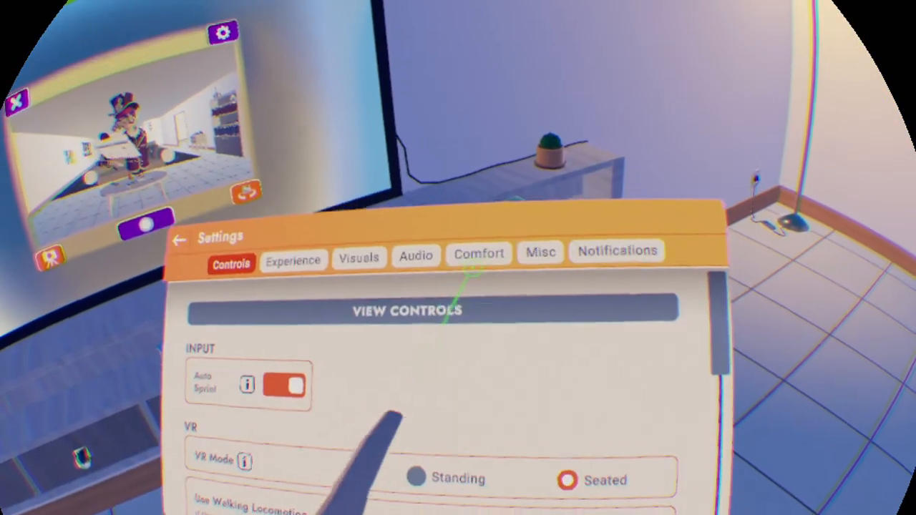
Lower the Music speaker volume from 100 to 68 in Audio settings
click(416, 255)
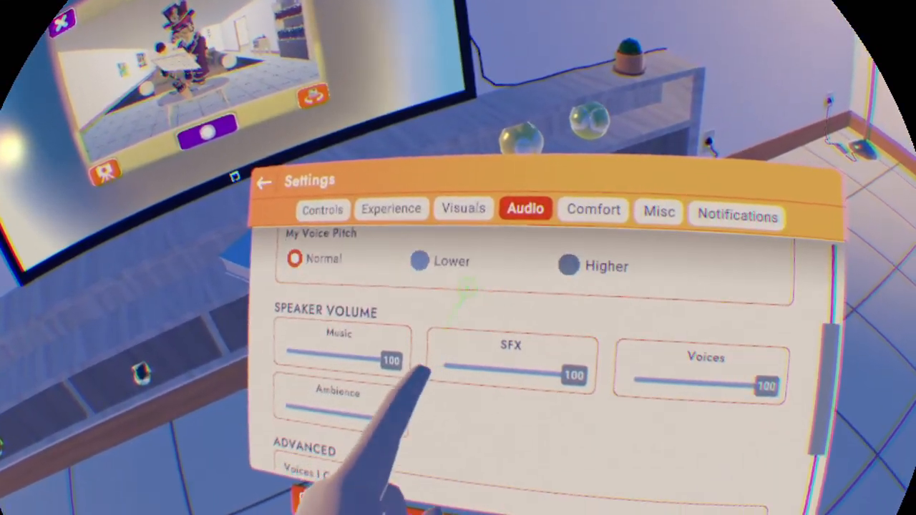
drag(387, 361, 361, 341)
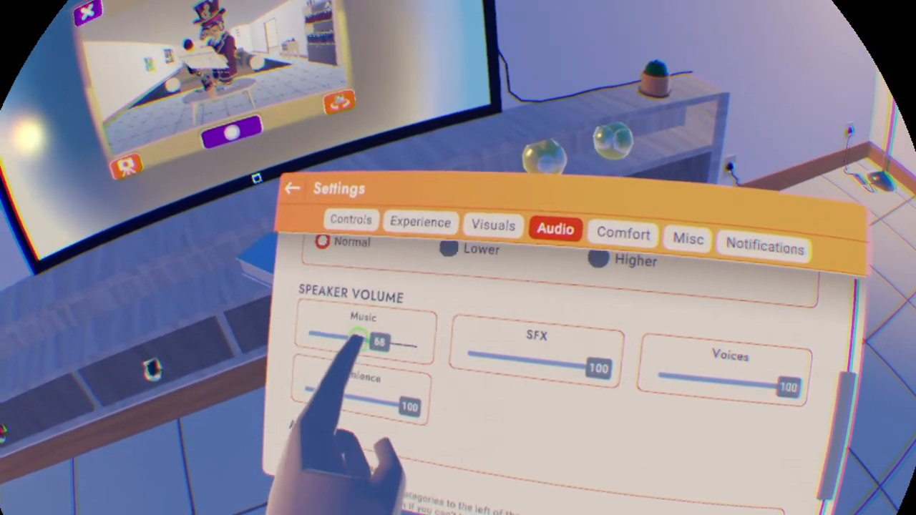